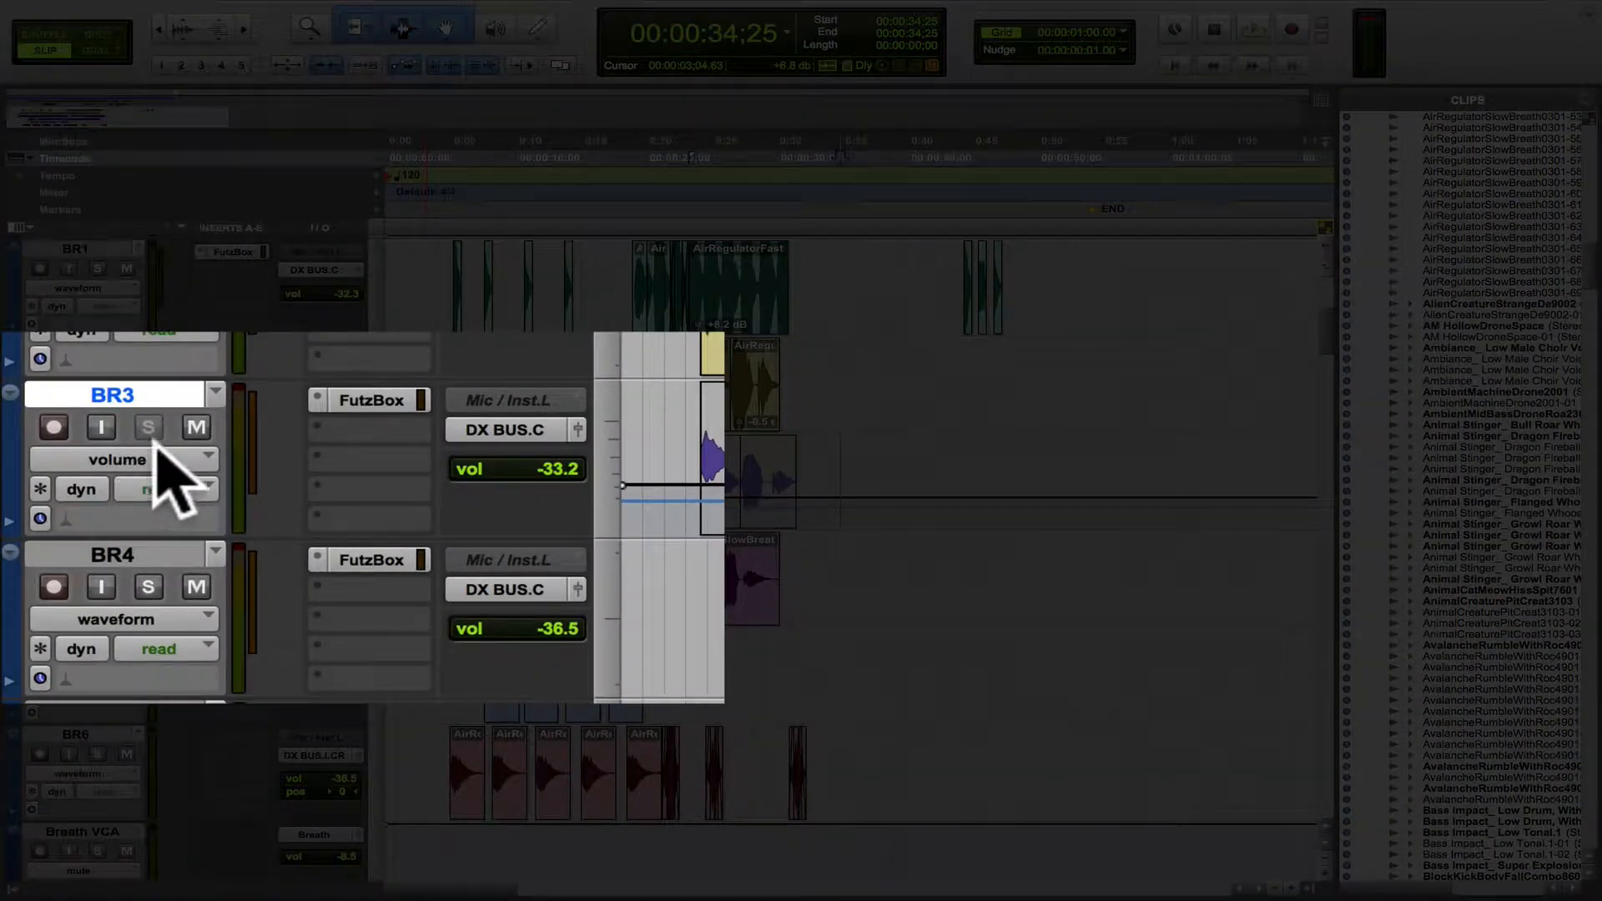
# - Switch track BR3's view from volume to mute automation
pyautogui.click(117, 459)
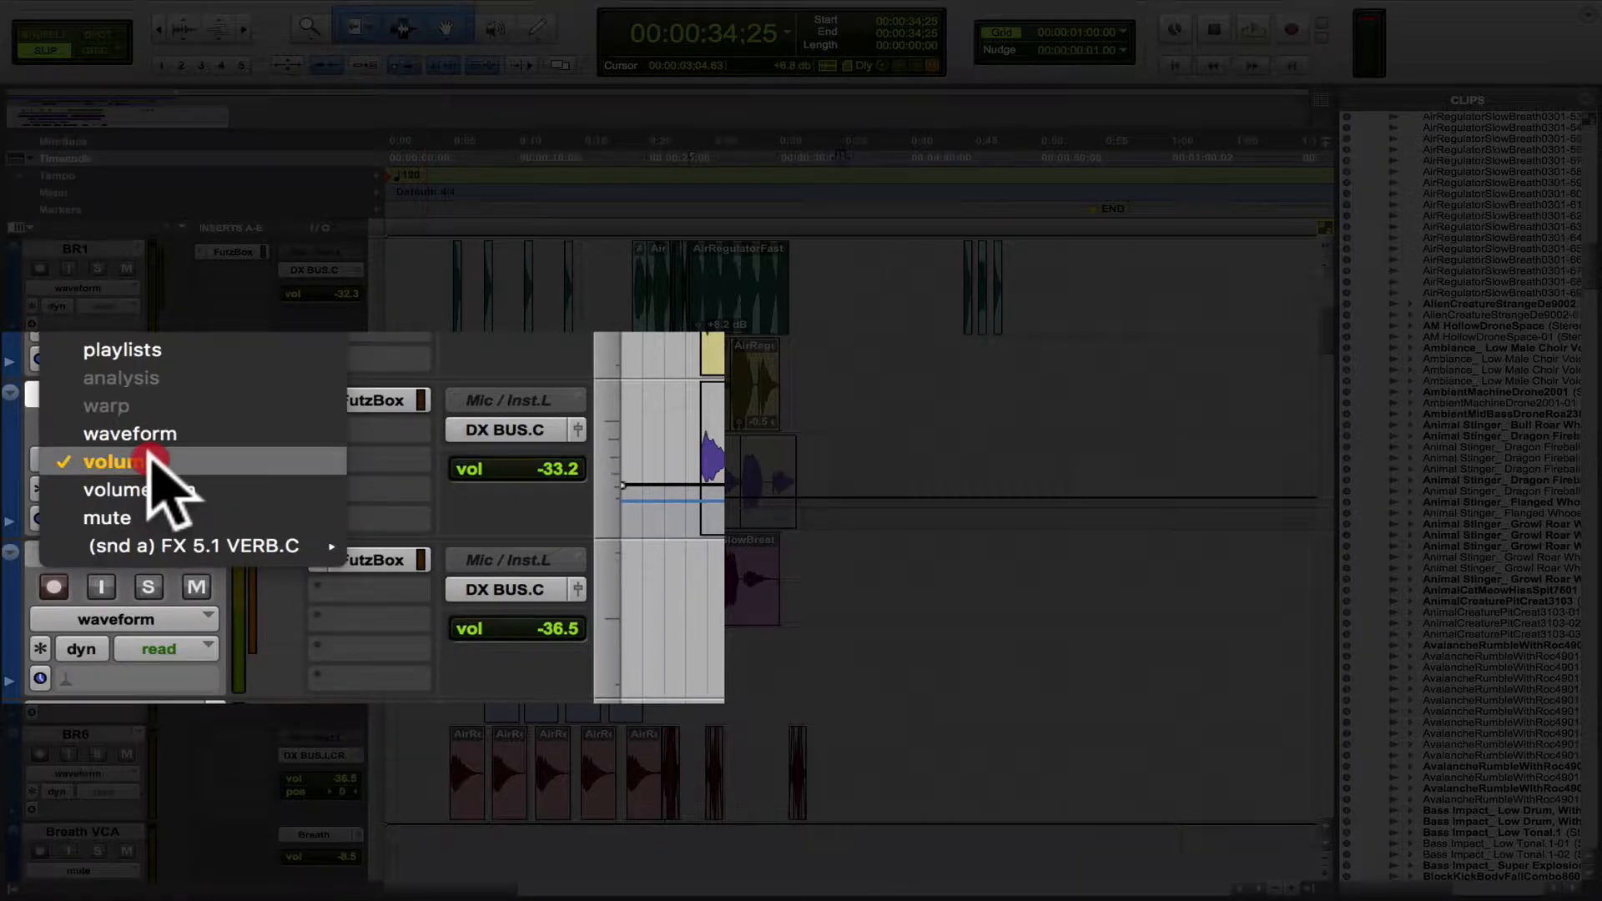
pyautogui.moveTo(164, 517)
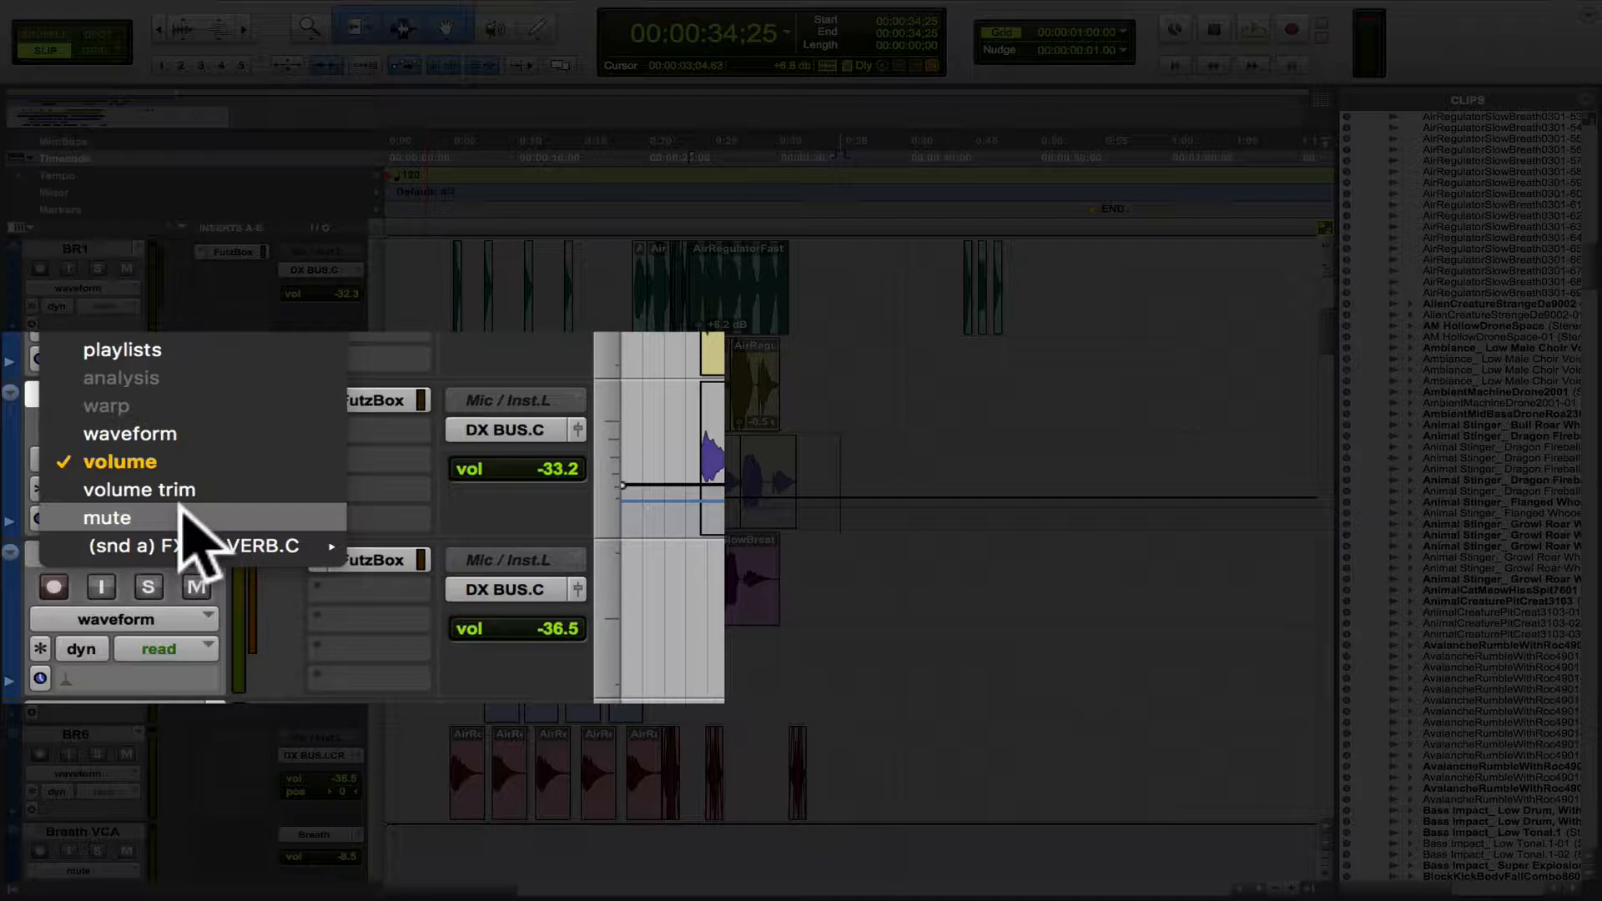
pyautogui.click(107, 517)
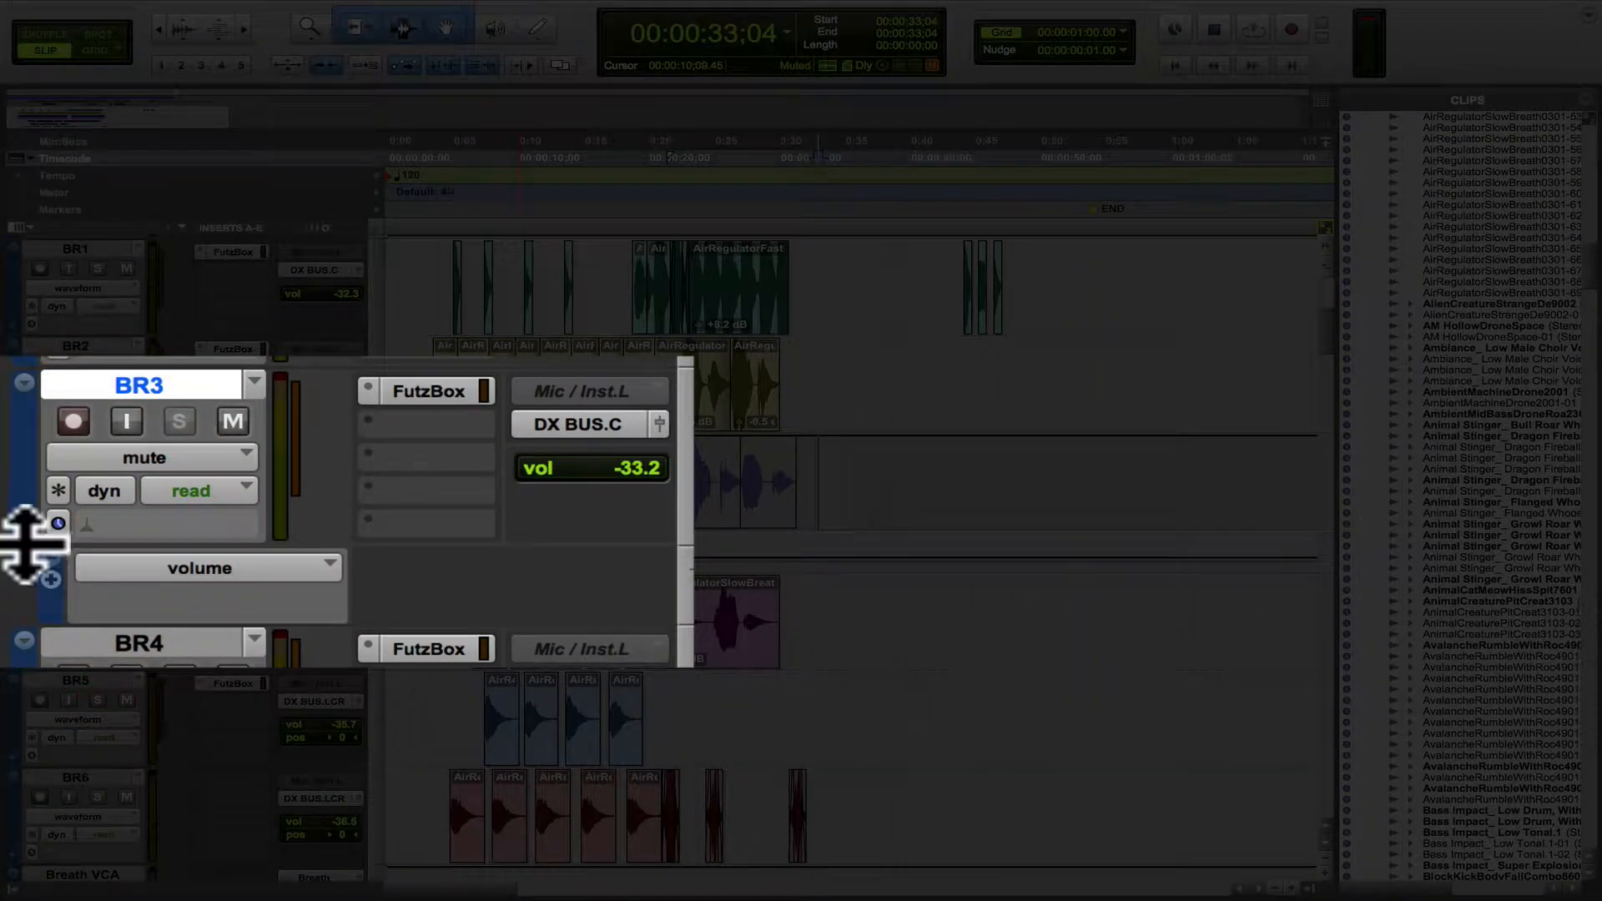
pyautogui.moveTo(312, 592)
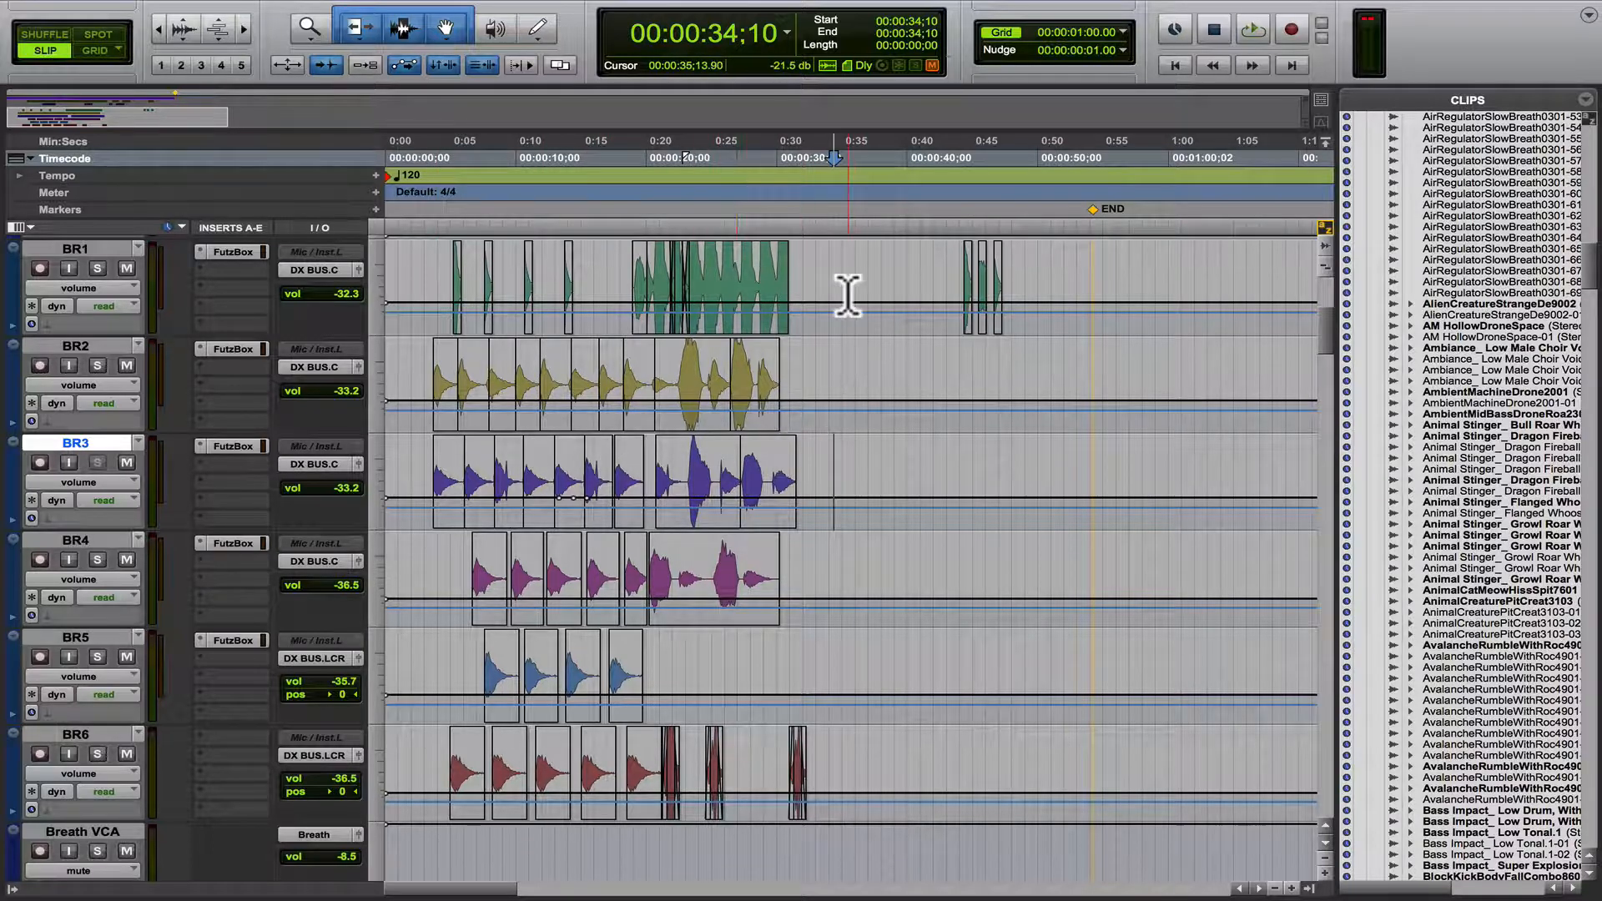
pyautogui.moveTo(854, 419)
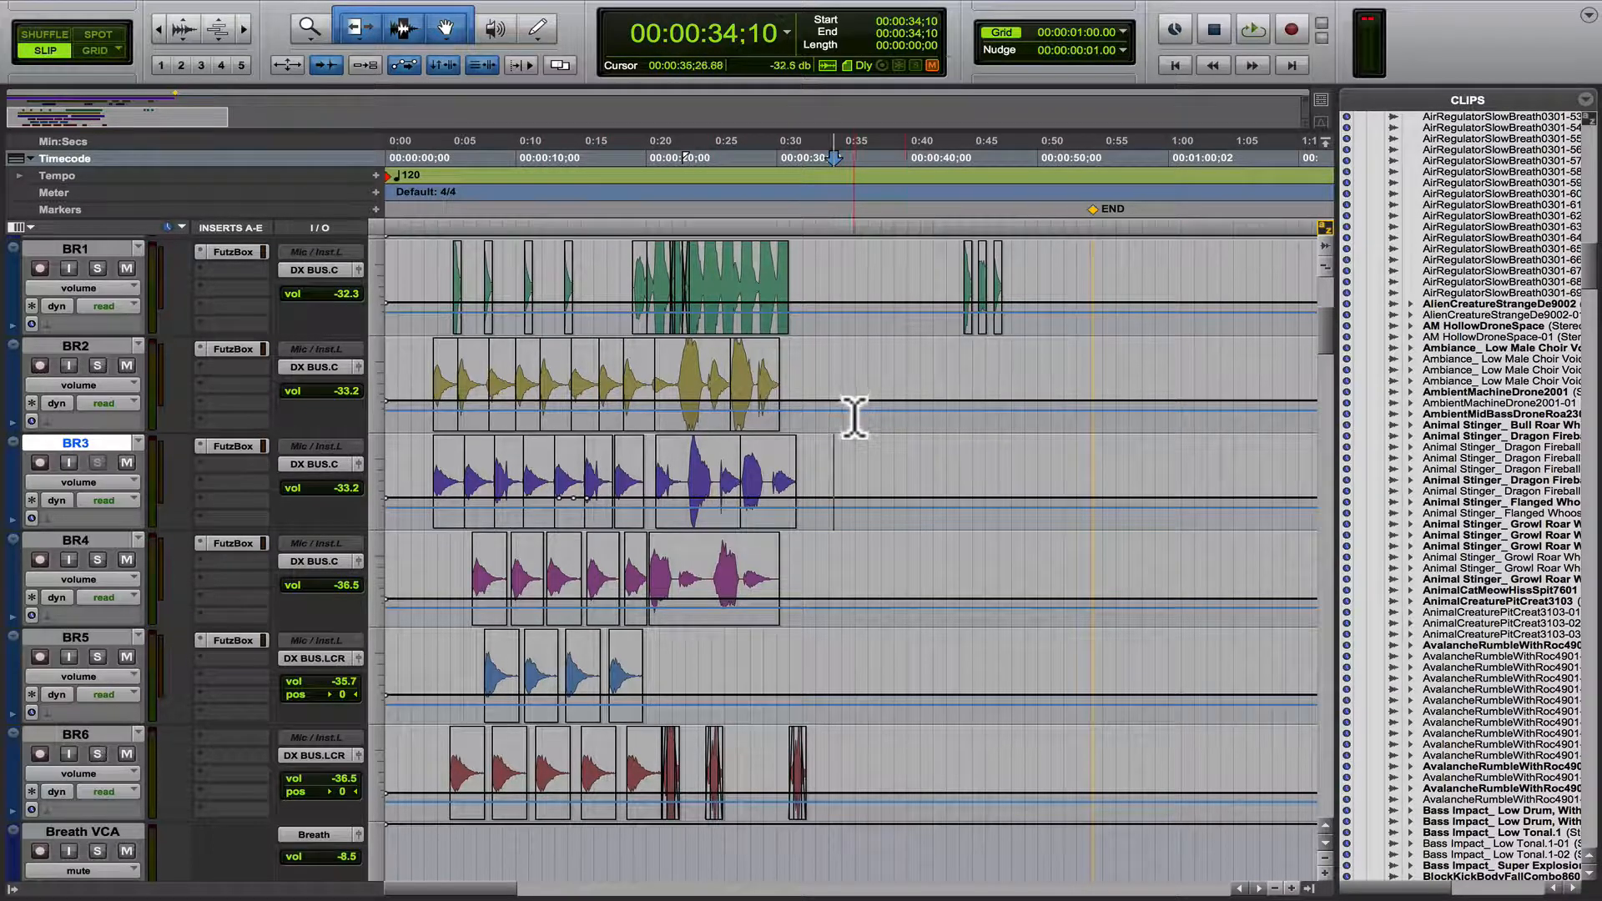